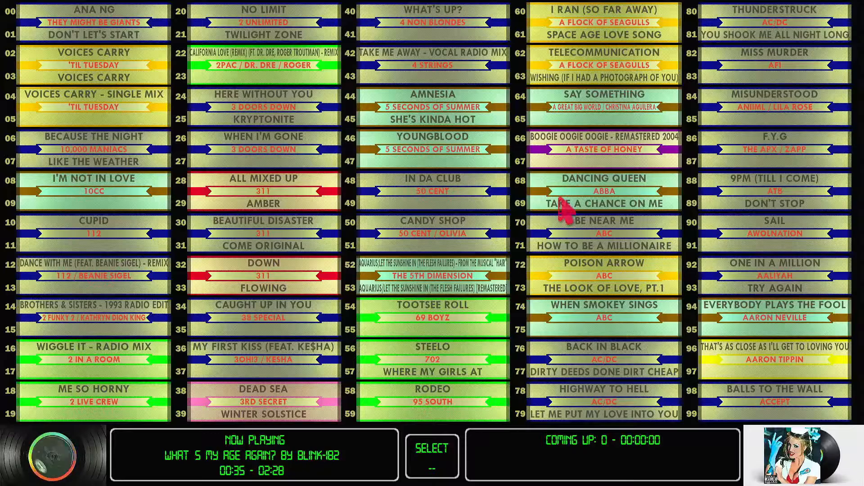
pyautogui.moveTo(532, 394)
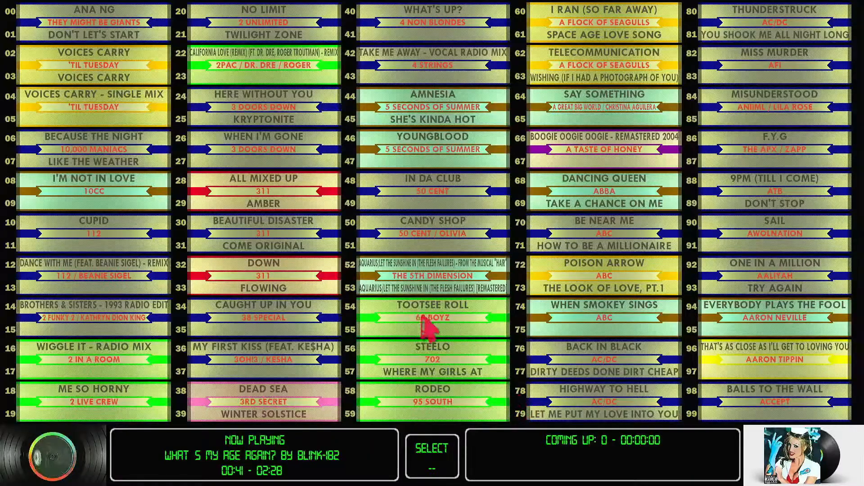
pyautogui.moveTo(364, 242)
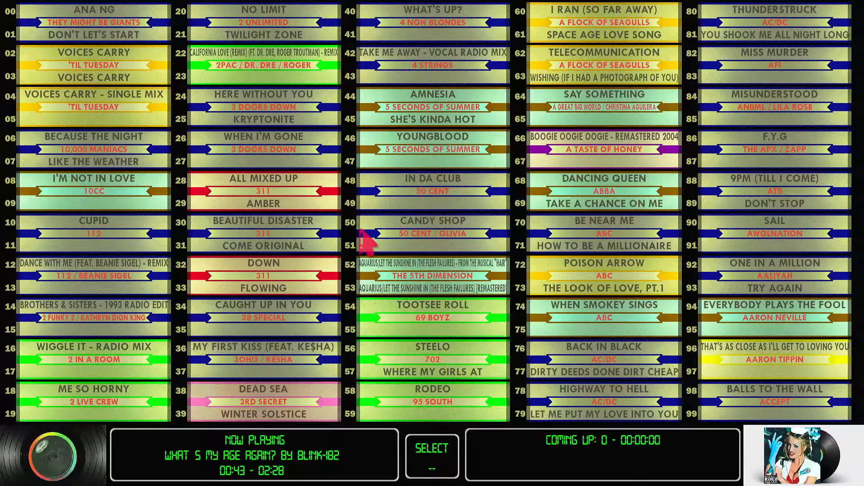
pyautogui.moveTo(509, 231)
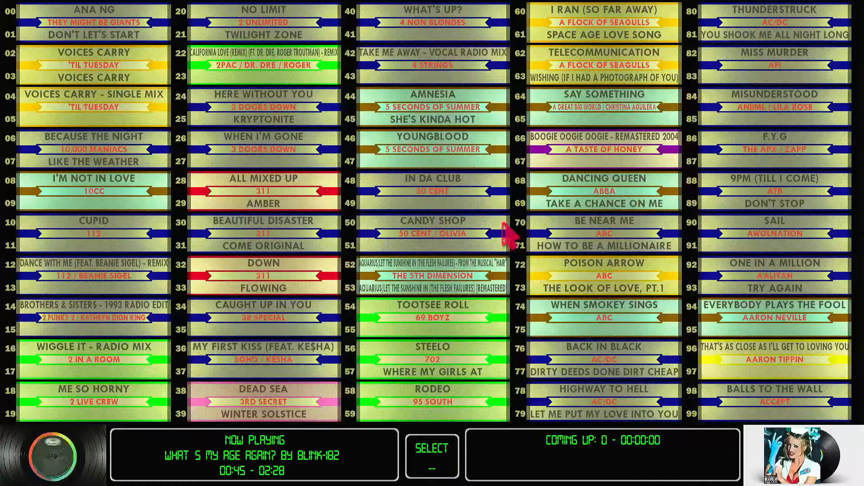
pyautogui.moveTo(375, 234)
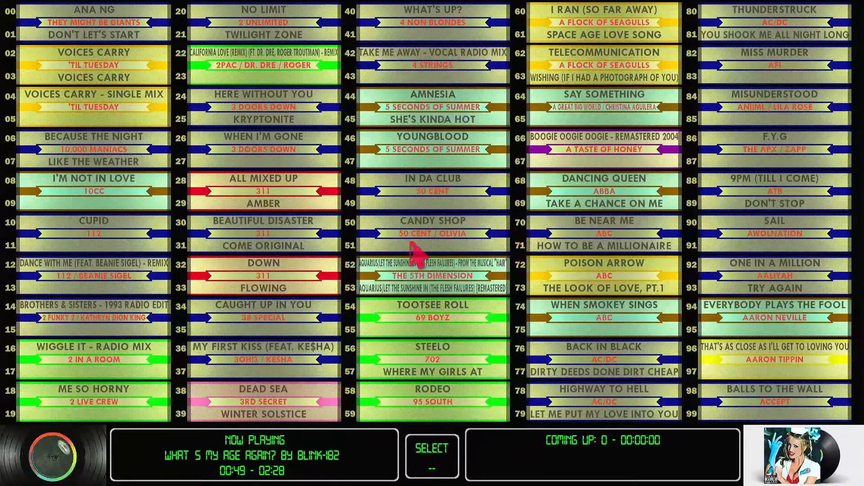
pyautogui.moveTo(455, 306)
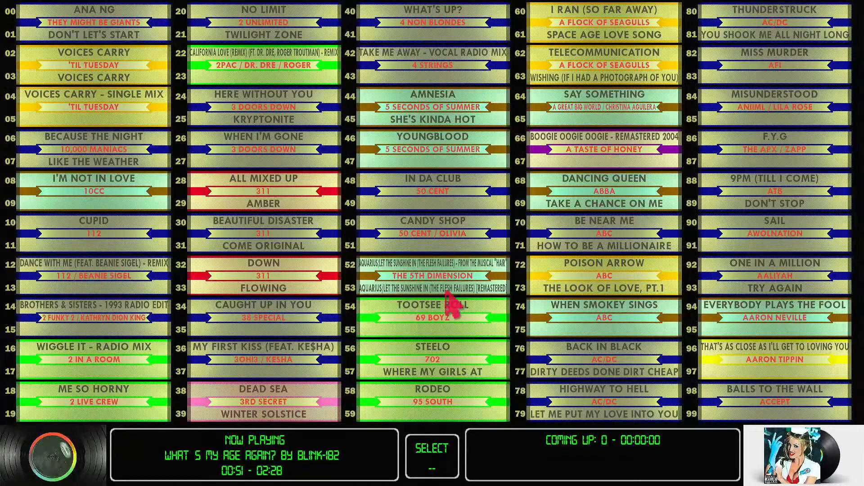
pyautogui.moveTo(441, 317)
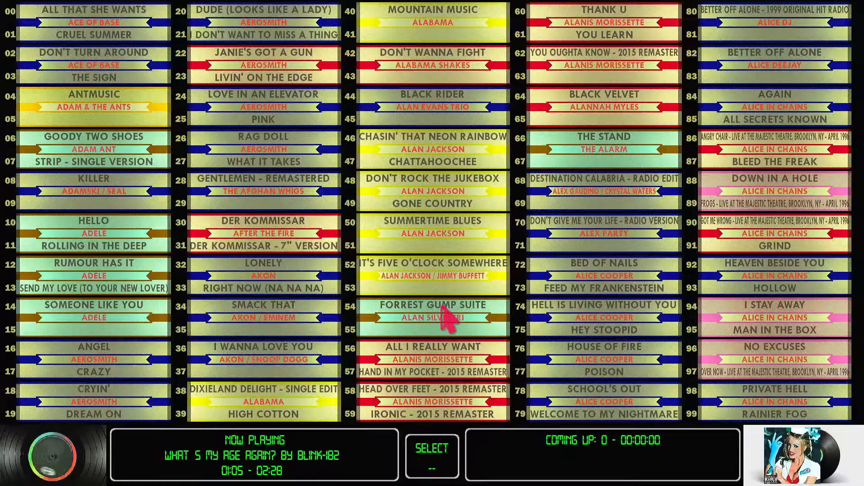
pyautogui.moveTo(458, 300)
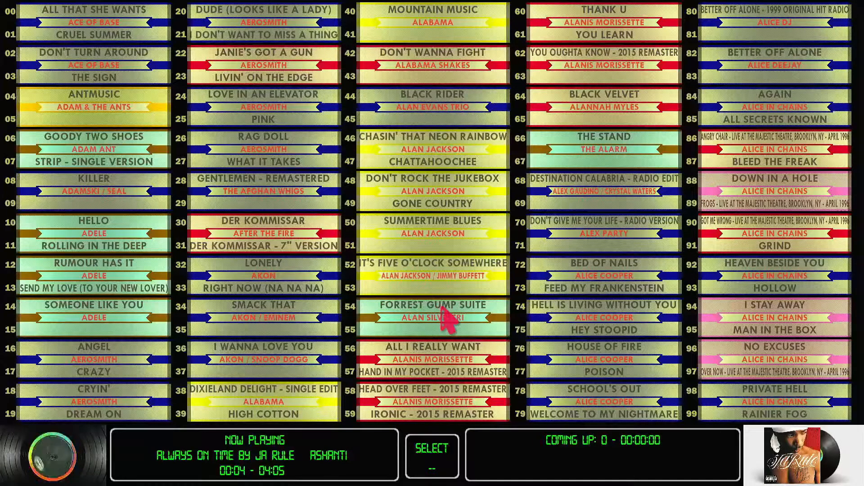
pyautogui.moveTo(529, 347)
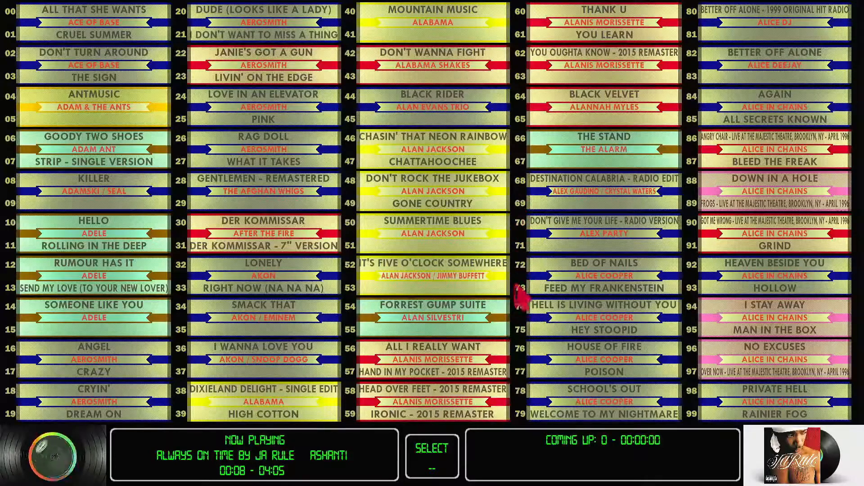
pyautogui.moveTo(530, 416)
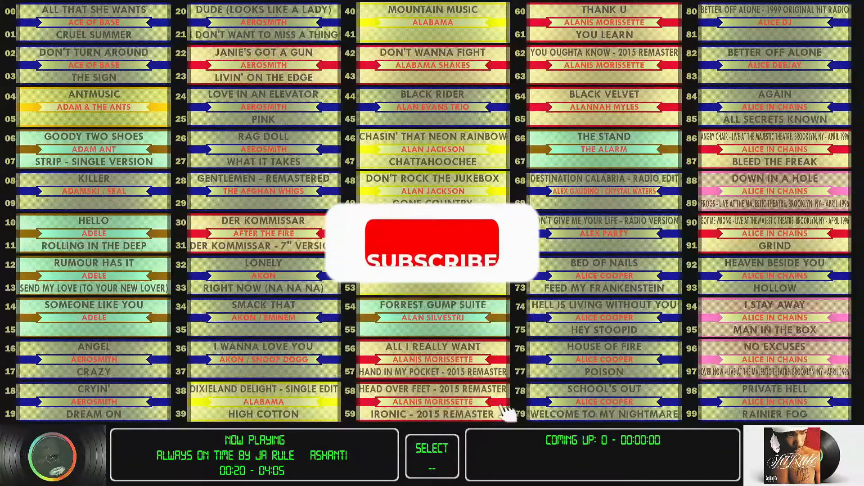
# Flip to the next page of title strips (Ace of Base to Alice in Chains) while Always On Time plays
pyautogui.click(432, 244)
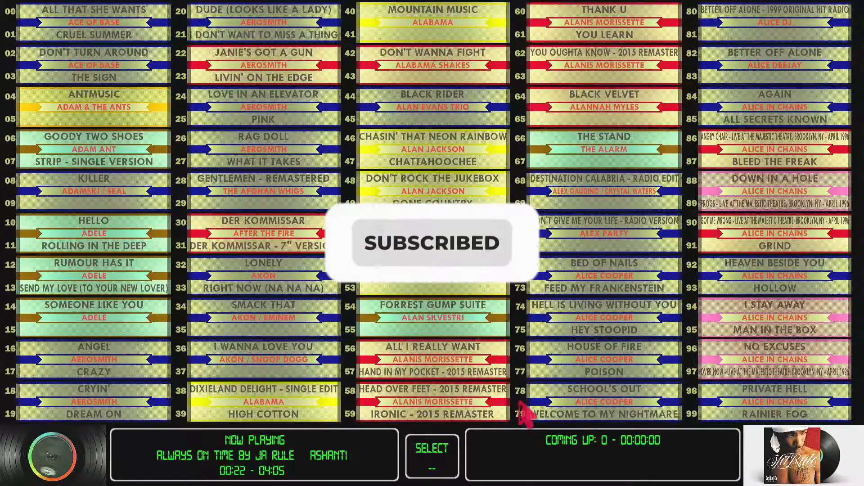